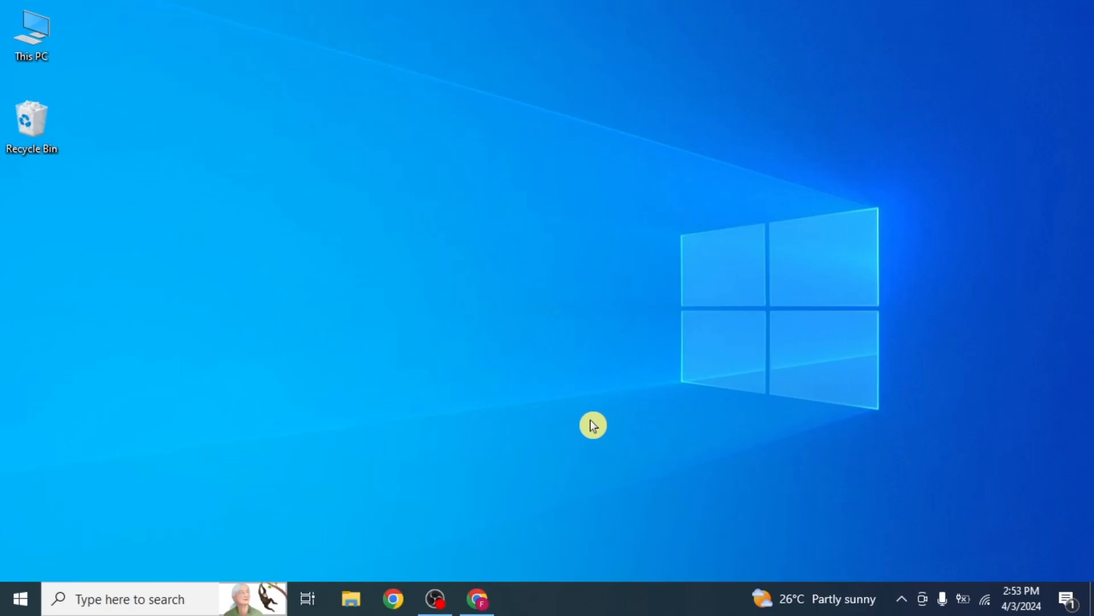
Step: Open the Clothing Brand store admin in Chrome and view Settings > Store details
{"action": "left_click", "coordinate": [478, 598]}
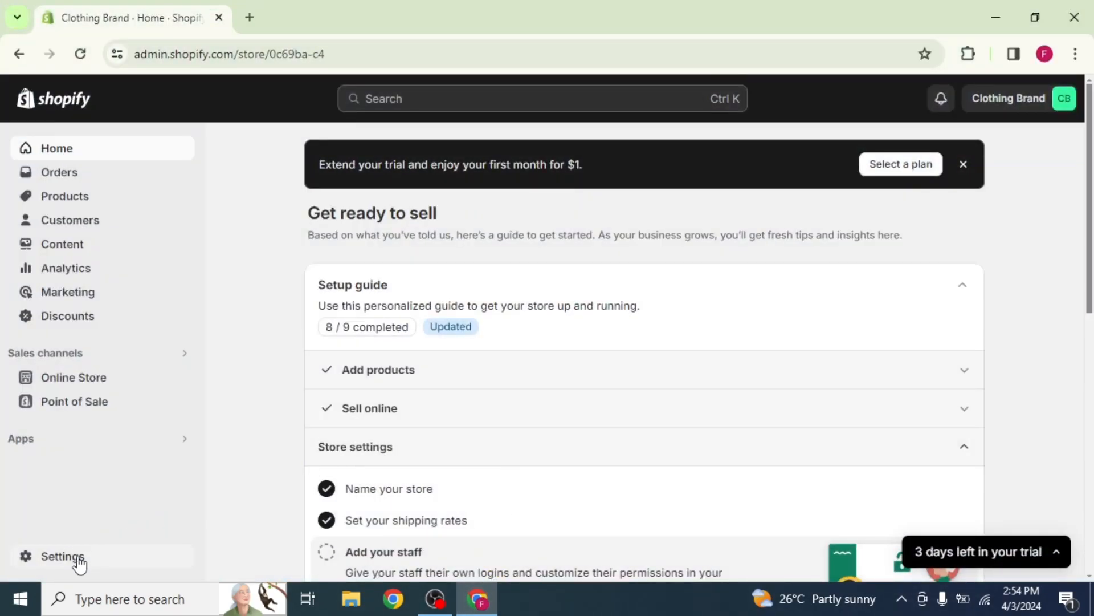
{"action": "left_click", "coordinate": [61, 557]}
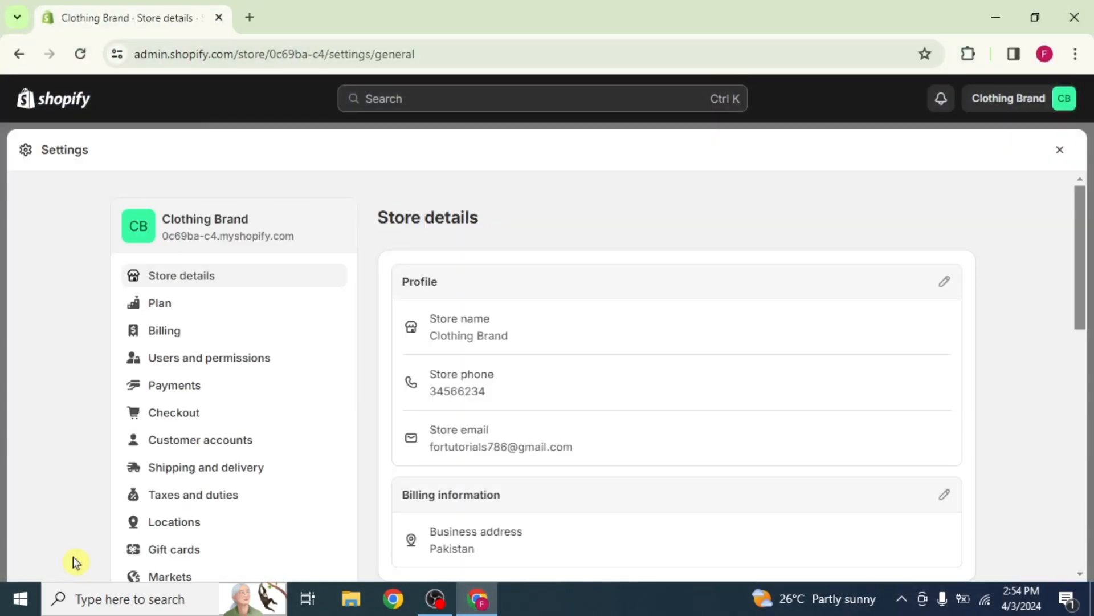
{"action": "scroll", "scroll_direction": "down", "scroll_amount": 3}
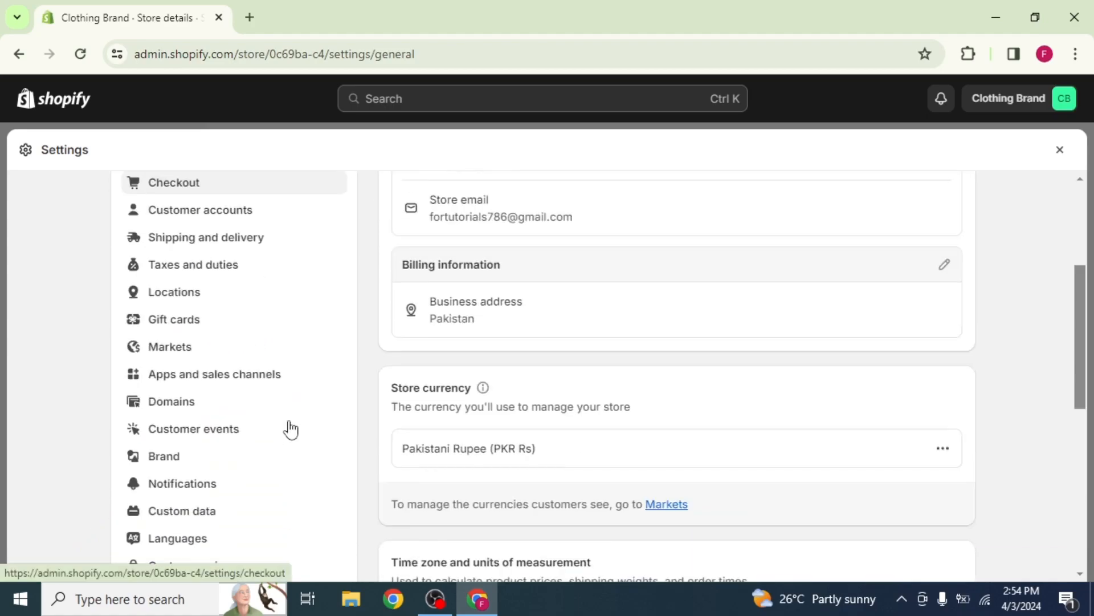
Step: Review the primary domain 0c69ba-c4.myshopify.com in Domains settings, then return to the list
{"action": "left_click", "coordinate": [170, 400]}
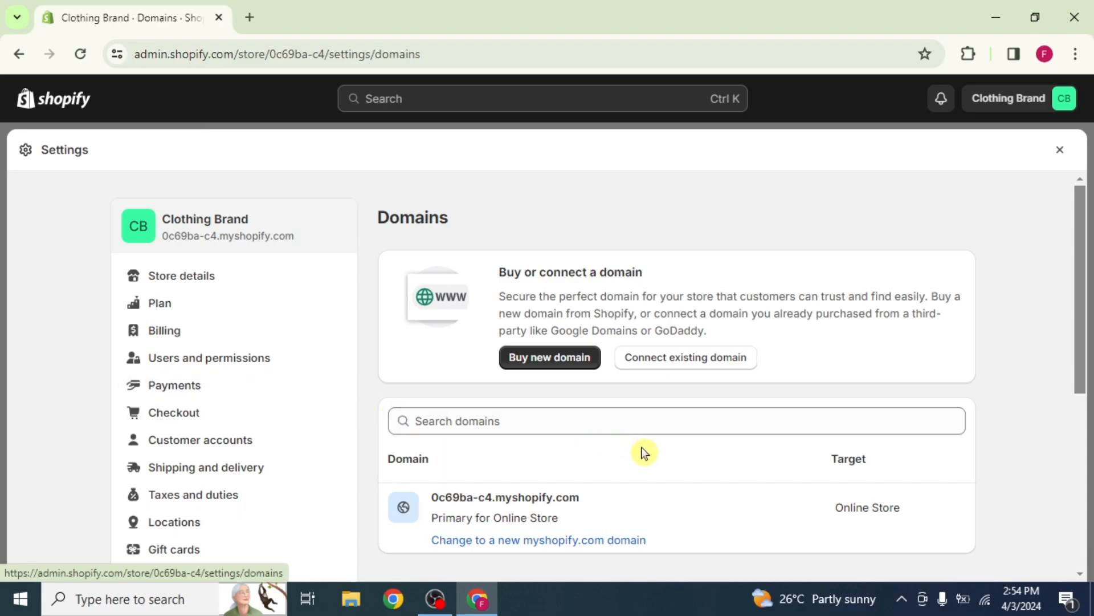
{"action": "scroll", "scroll_direction": "down", "scroll_amount": 3}
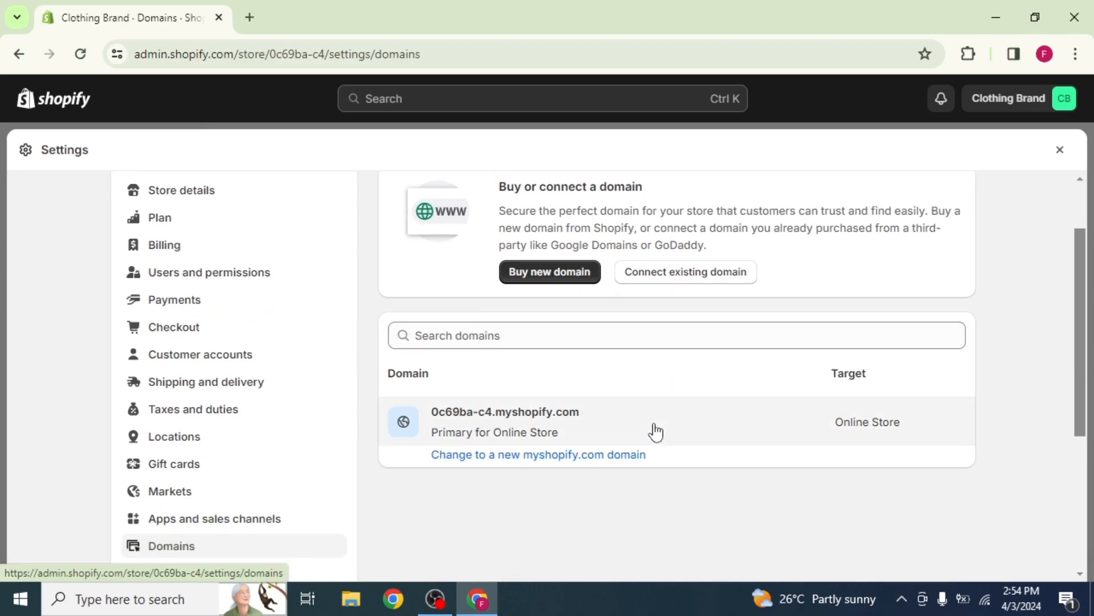
{"action": "left_click", "coordinate": [505, 411]}
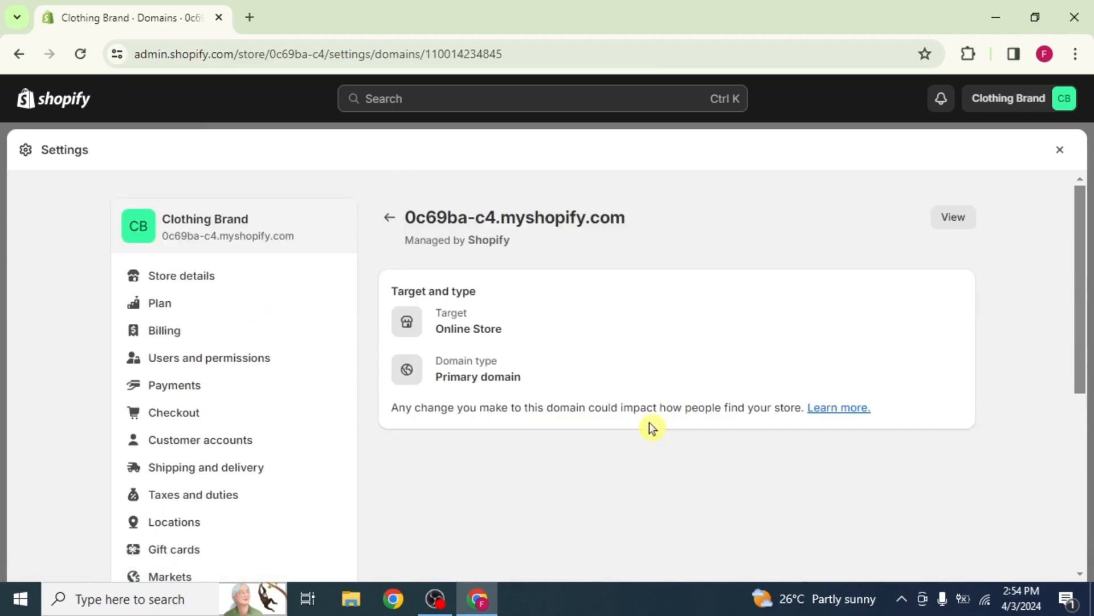
{"action": "left_click", "coordinate": [389, 217]}
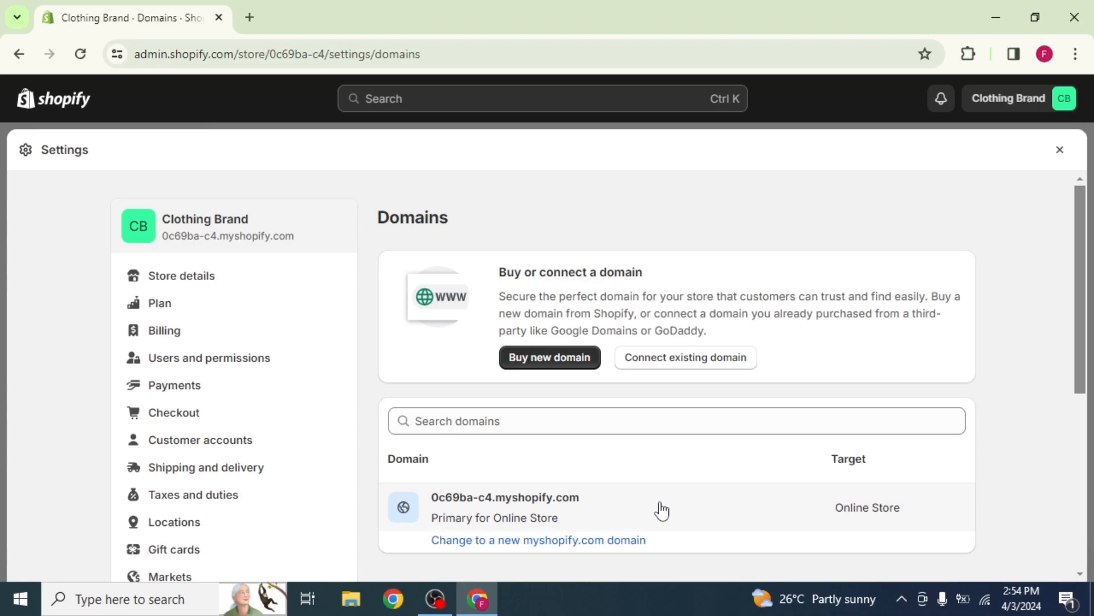
{"action": "mouse_move", "coordinate": [425, 509]}
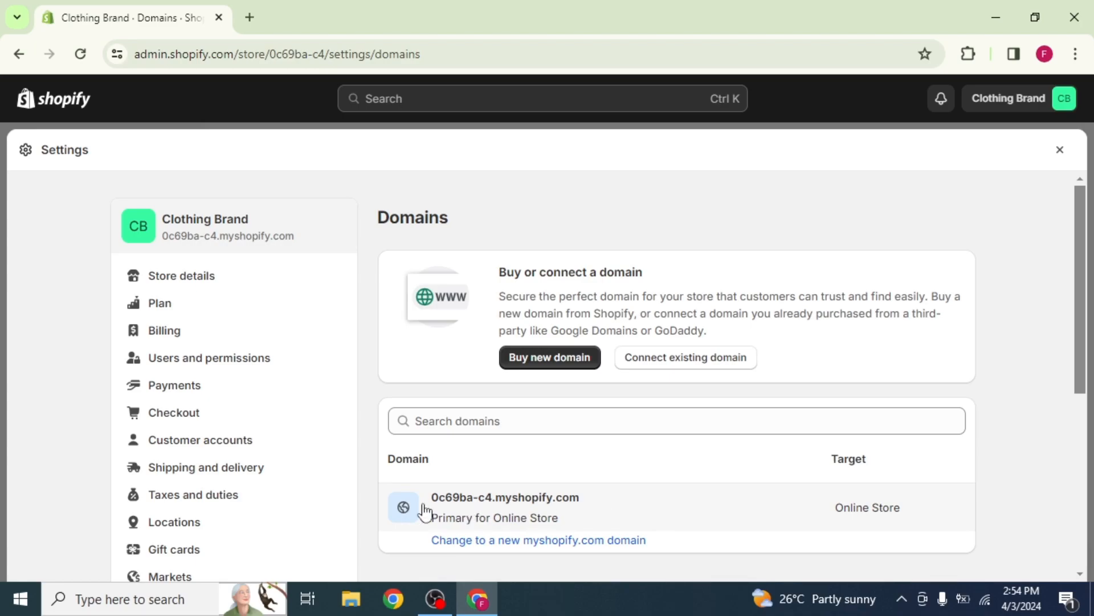
Step: View the four installed apps under Settings > Apps and sales channels
{"action": "scroll", "scroll_direction": "down", "scroll_amount": 3}
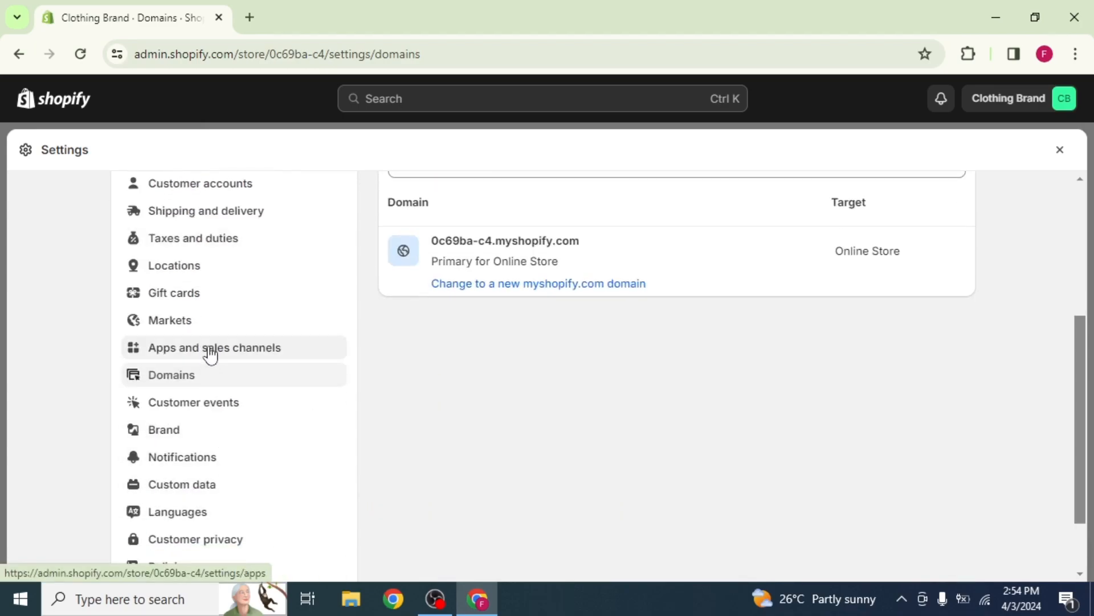
{"action": "left_click", "coordinate": [214, 347]}
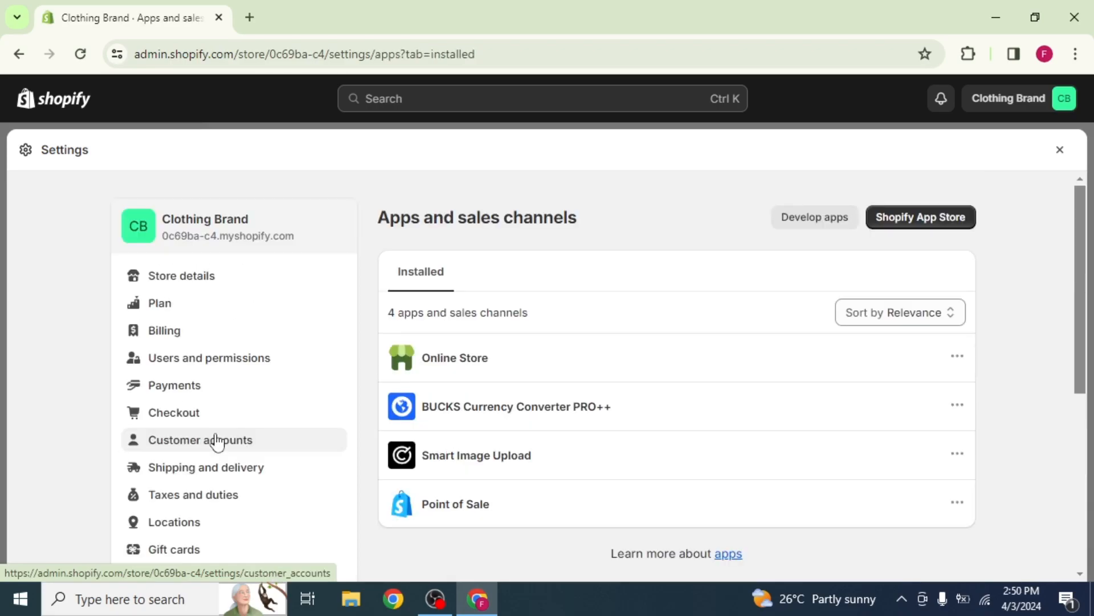
{"action": "mouse_move", "coordinate": [653, 462]}
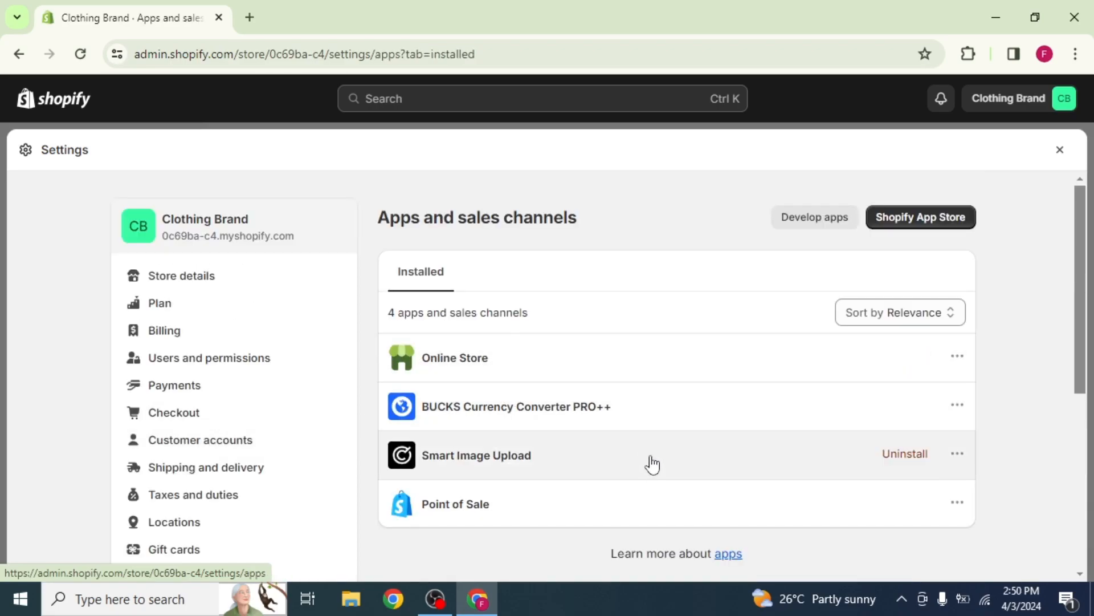
{"action": "mouse_move", "coordinate": [668, 518]}
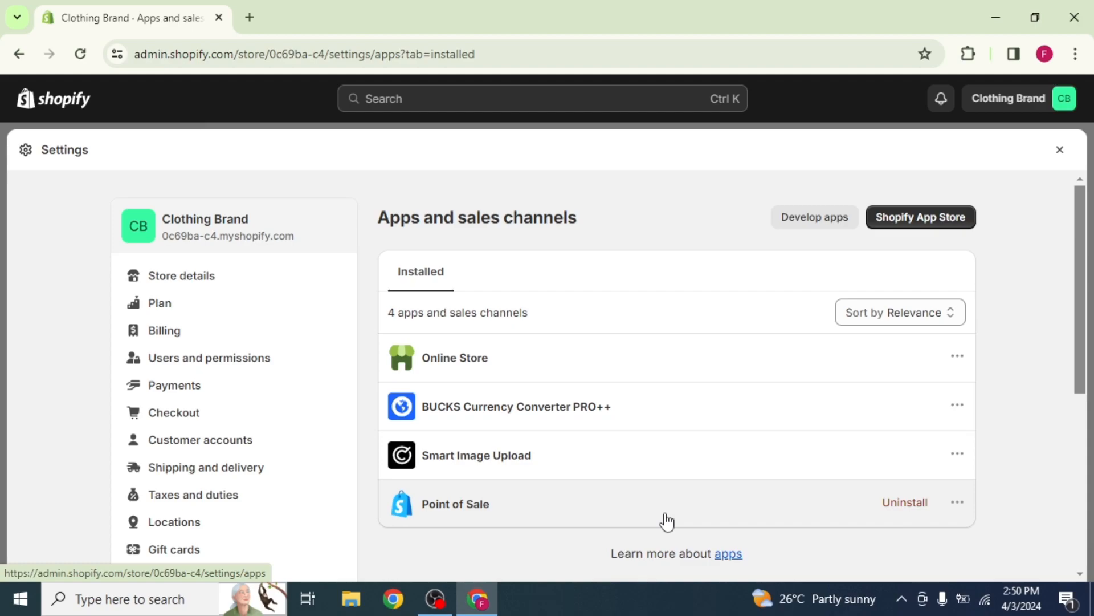
{"action": "mouse_move", "coordinate": [661, 505]}
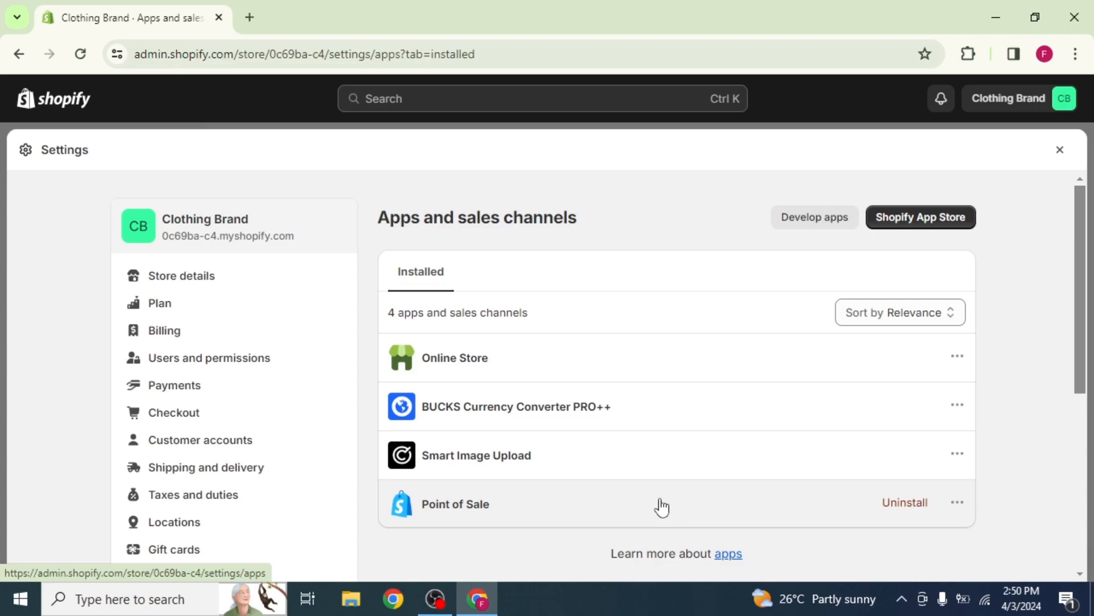
{"action": "mouse_move", "coordinate": [902, 454]}
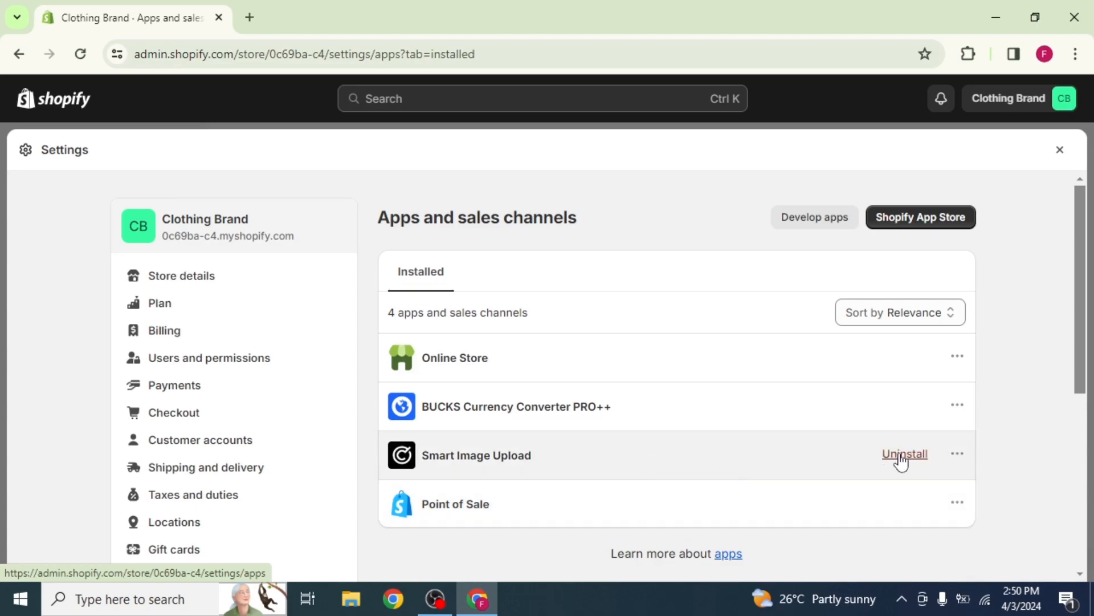
Step: Uninstall Smart Image Upload and confirm it appears on the Uninstalled tab
{"action": "left_click", "coordinate": [906, 455]}
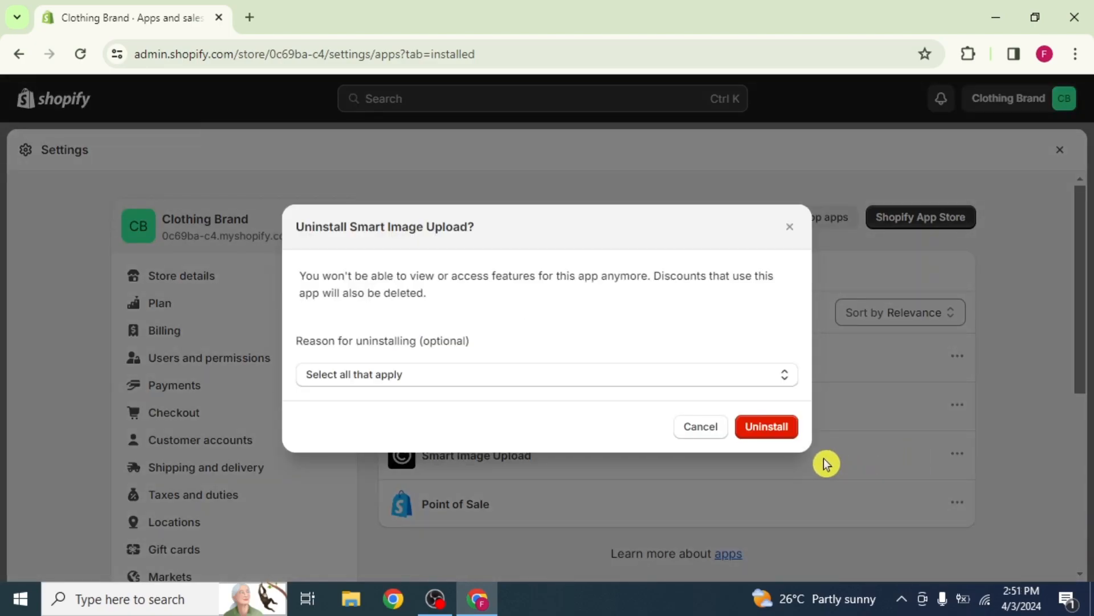
{"action": "mouse_move", "coordinate": [766, 426]}
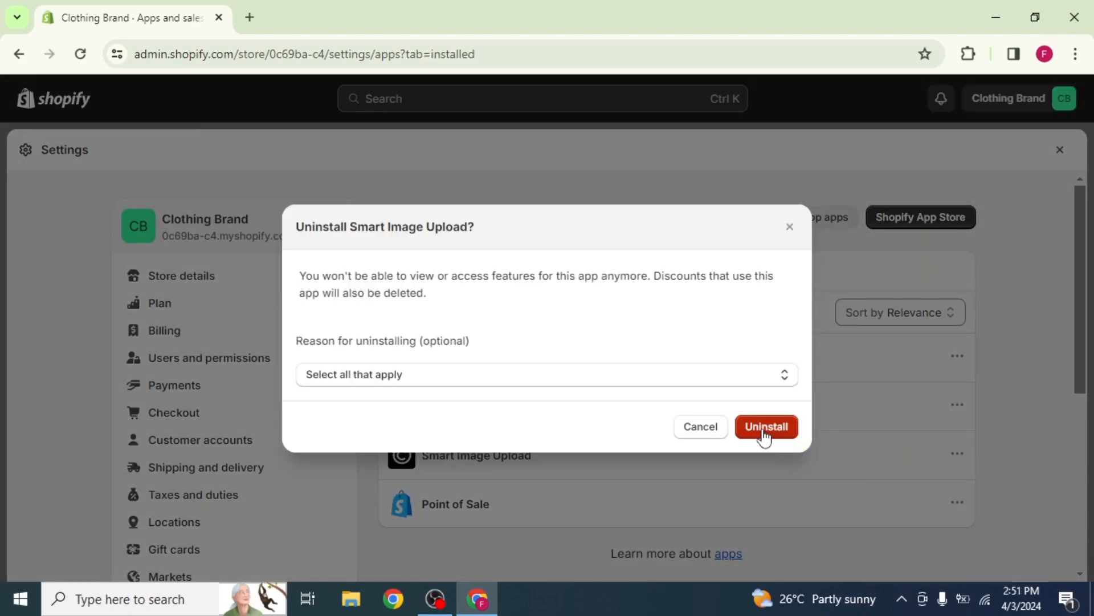
{"action": "left_click", "coordinate": [765, 426]}
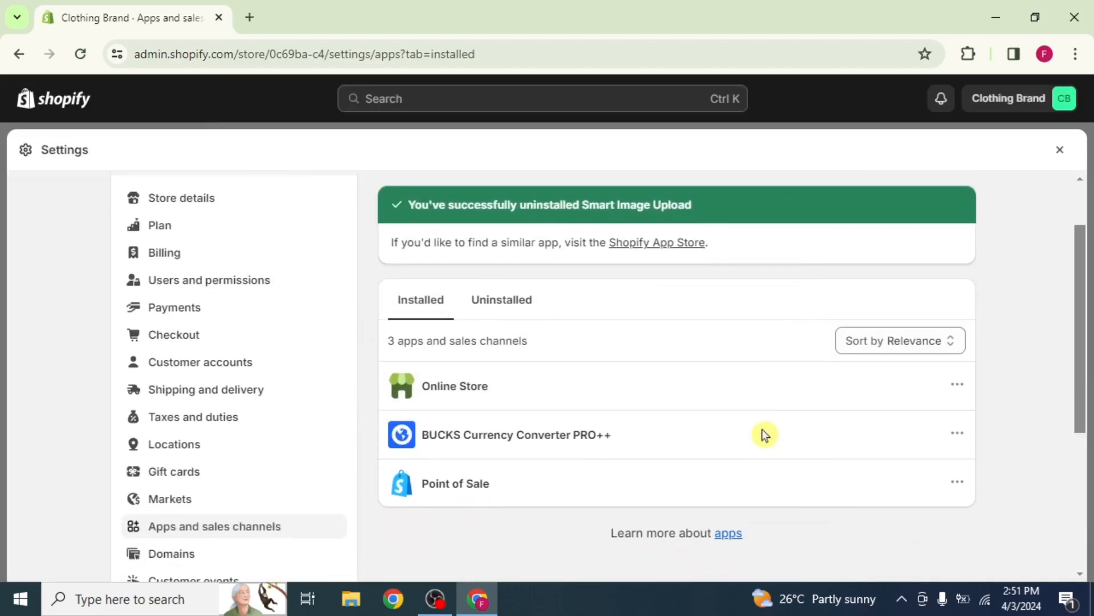
{"action": "scroll", "scroll_direction": "up", "scroll_amount": 3}
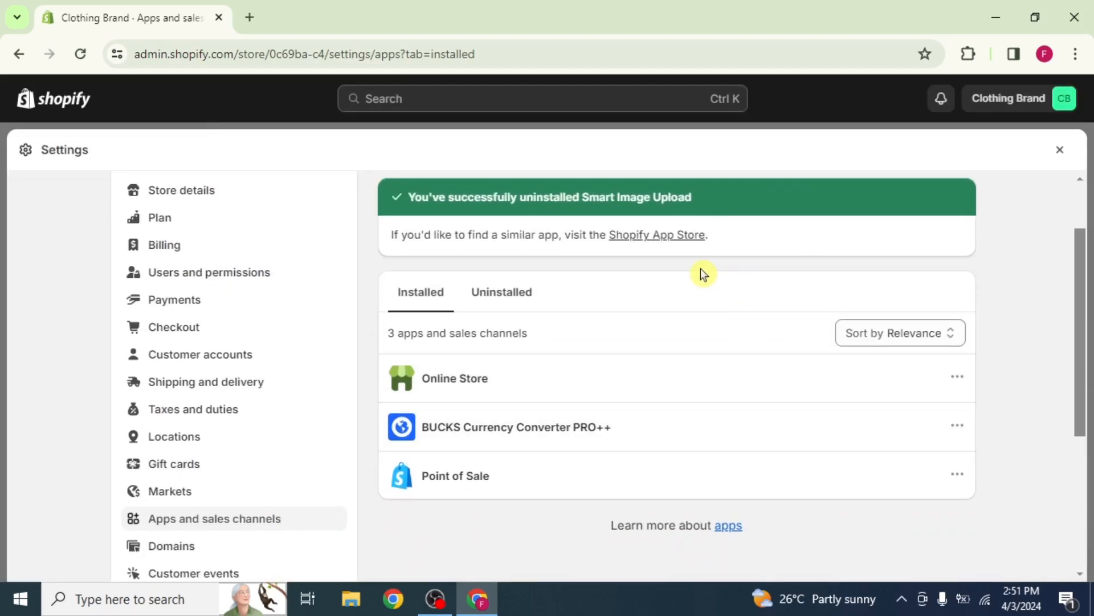
{"action": "left_click", "coordinate": [501, 292]}
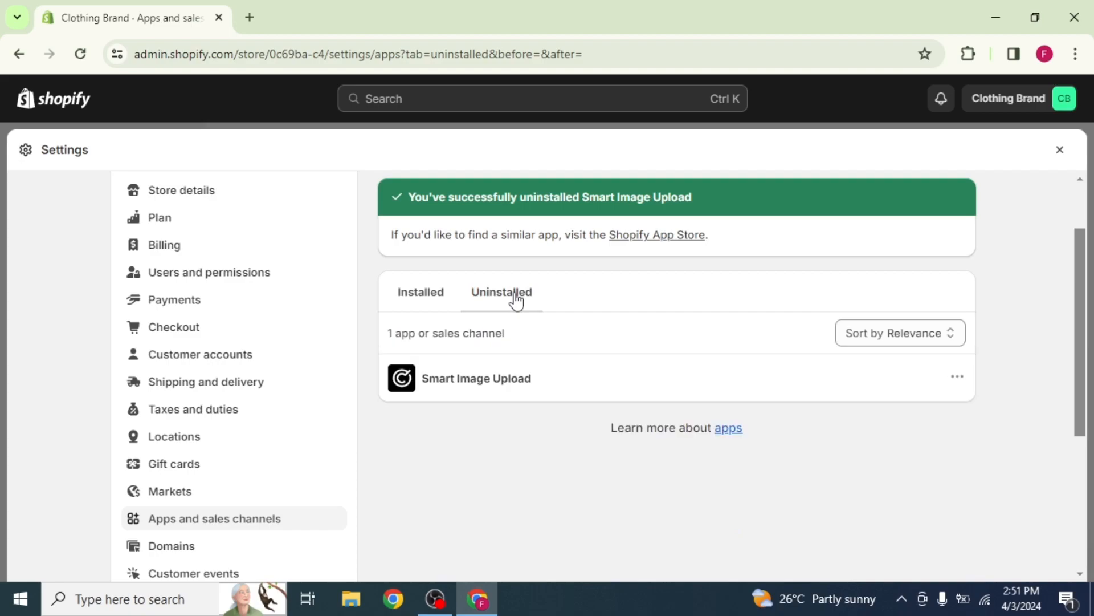
{"action": "mouse_move", "coordinate": [677, 273]}
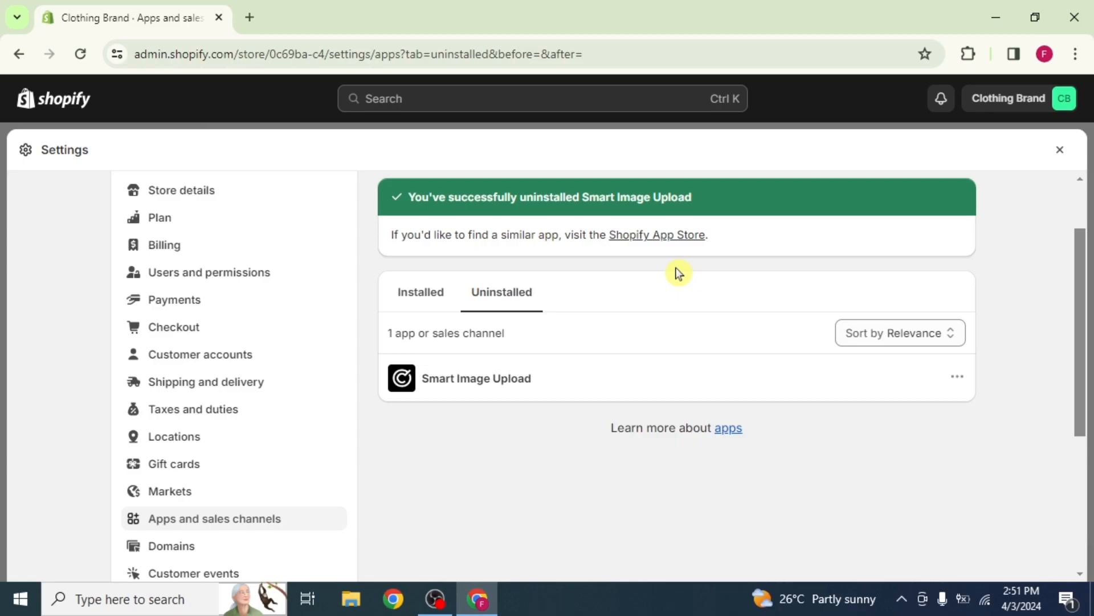
{"action": "mouse_move", "coordinate": [49, 105]}
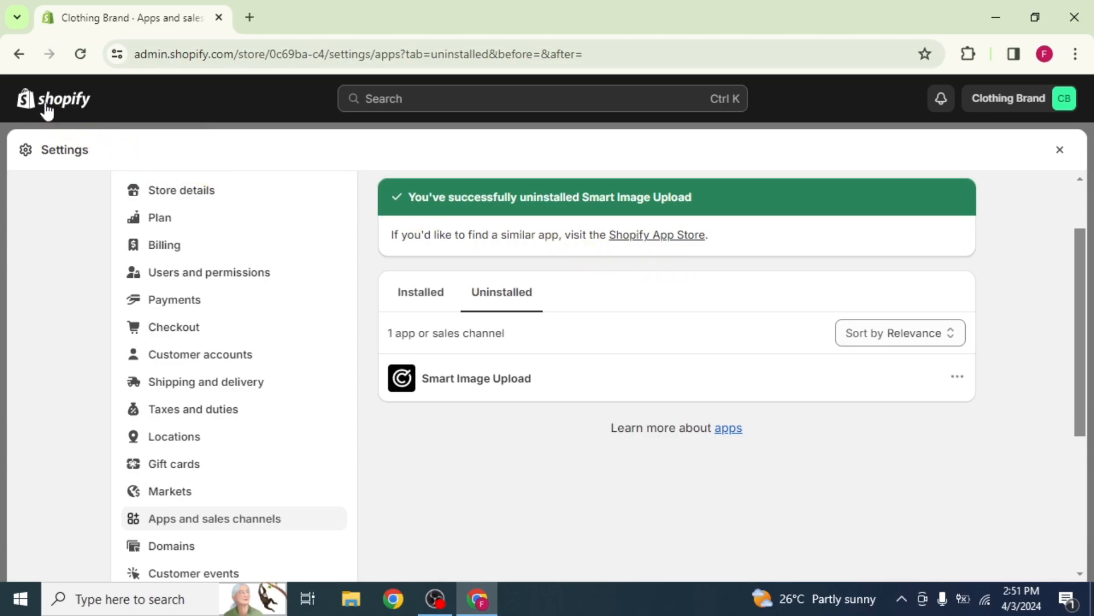
Step: Return to the Shopify home page and open Chrome Settings from the three-dot menu
{"action": "left_click", "coordinate": [1060, 149]}
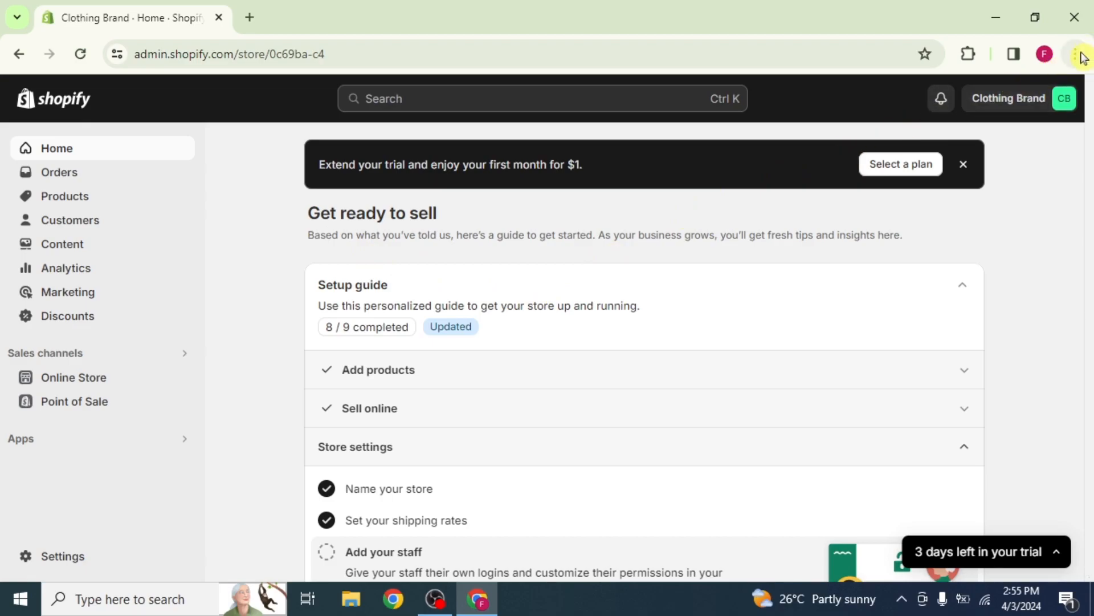
{"action": "left_click", "coordinate": [1081, 53]}
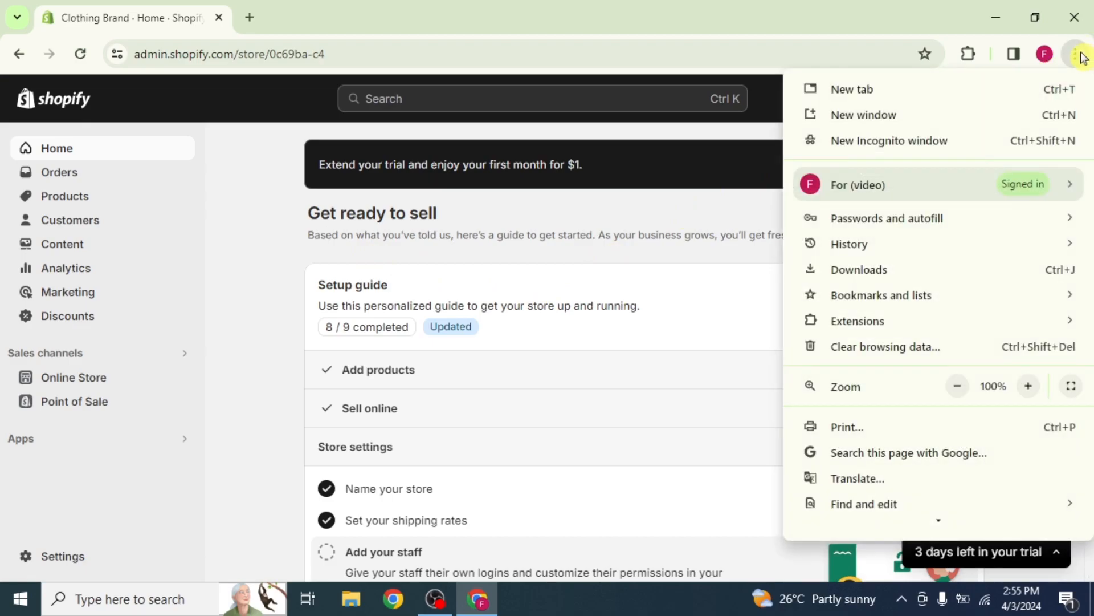
{"action": "scroll", "scroll_direction": "down", "scroll_amount": 3}
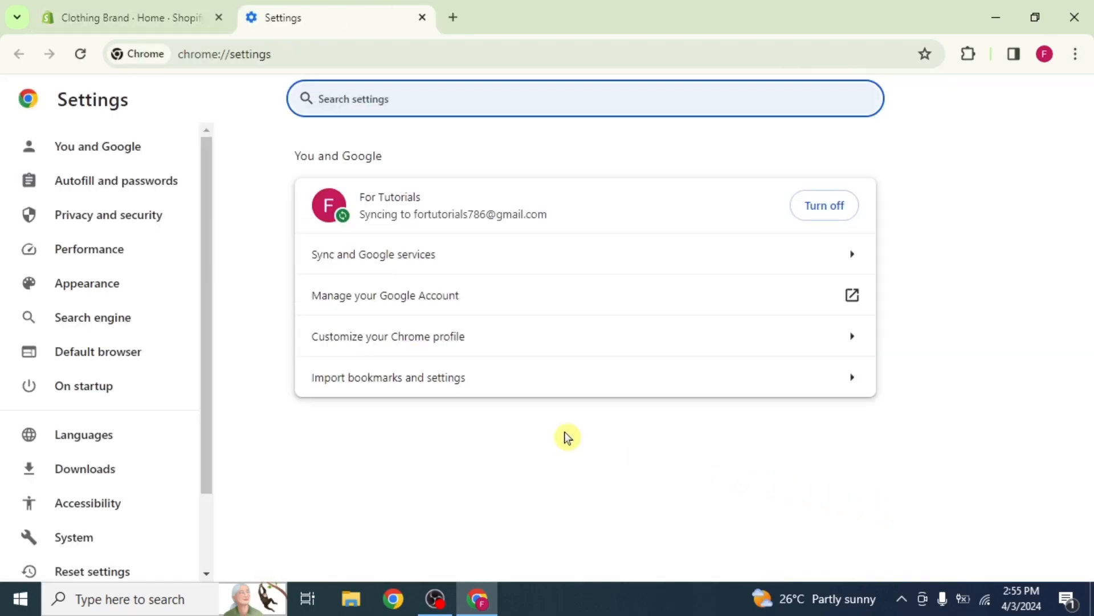
{"action": "mouse_move", "coordinate": [109, 214]}
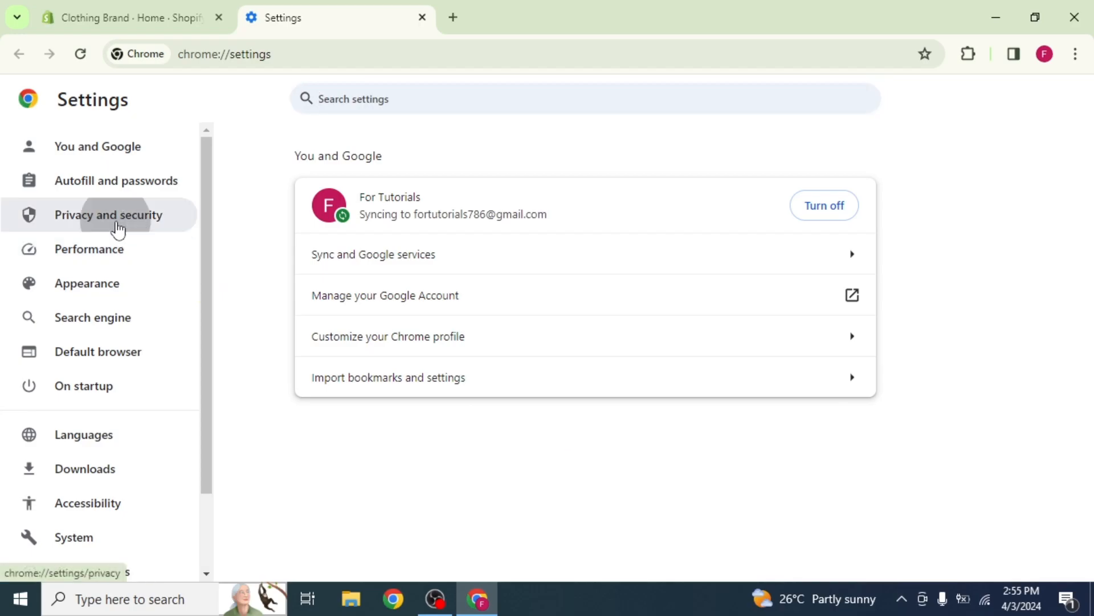
Step: Clear browsing history, cookies and cache for All time, then close the Settings tab
{"action": "left_click", "coordinate": [108, 215]}
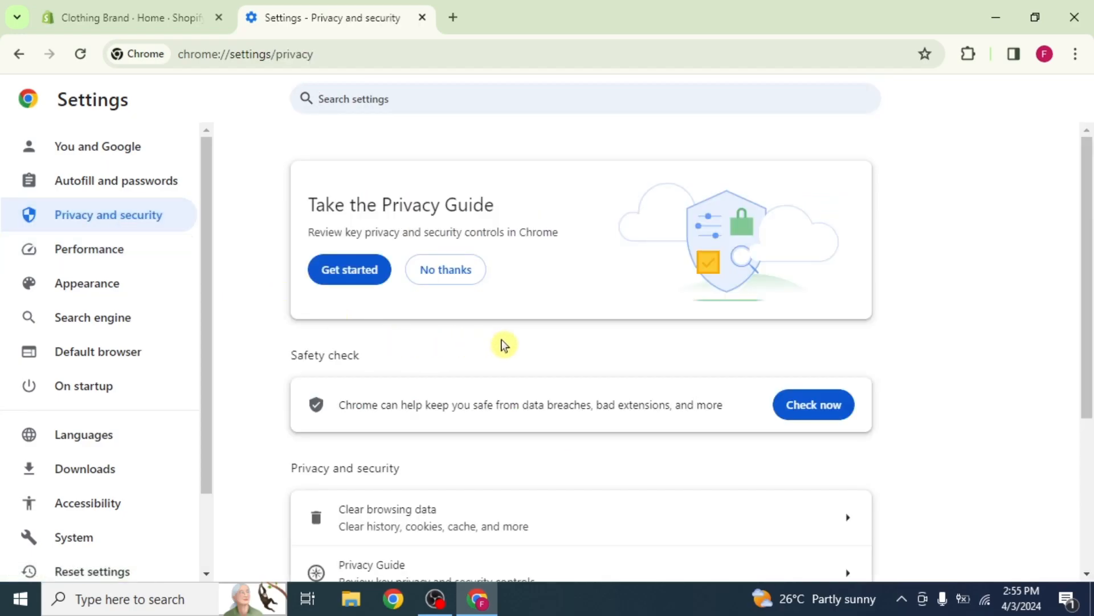
{"action": "scroll", "scroll_direction": "down", "scroll_amount": 3}
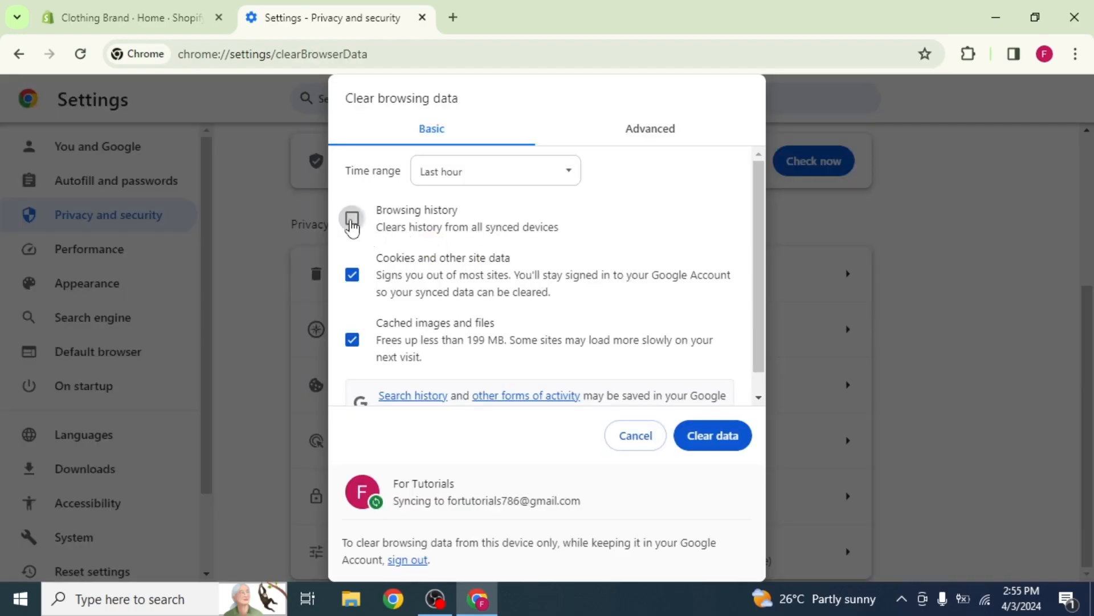
{"action": "left_click", "coordinate": [351, 218]}
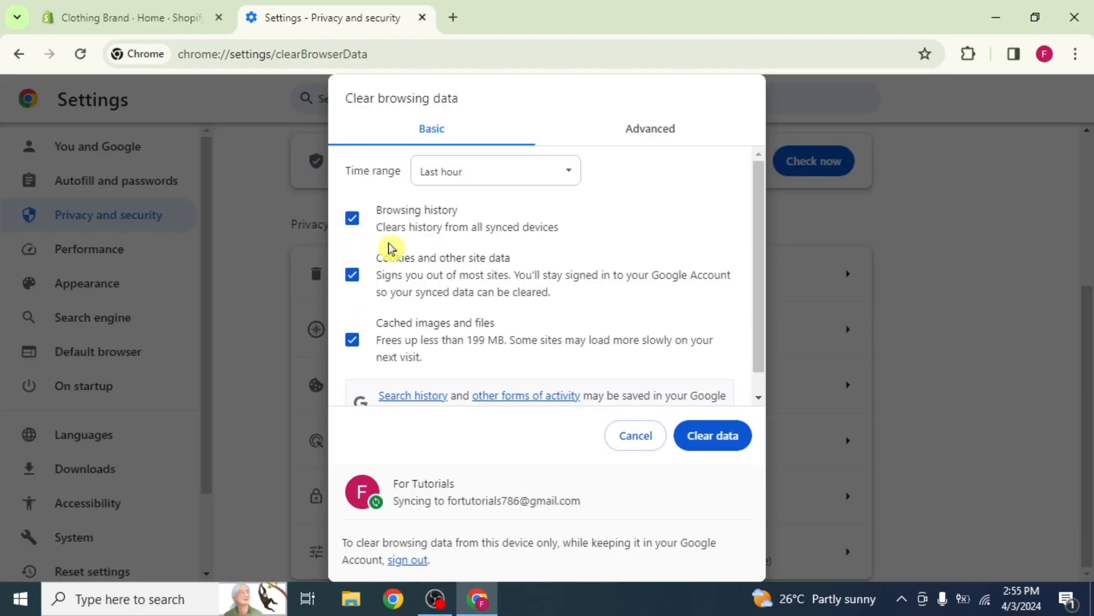
{"action": "mouse_move", "coordinate": [480, 330]}
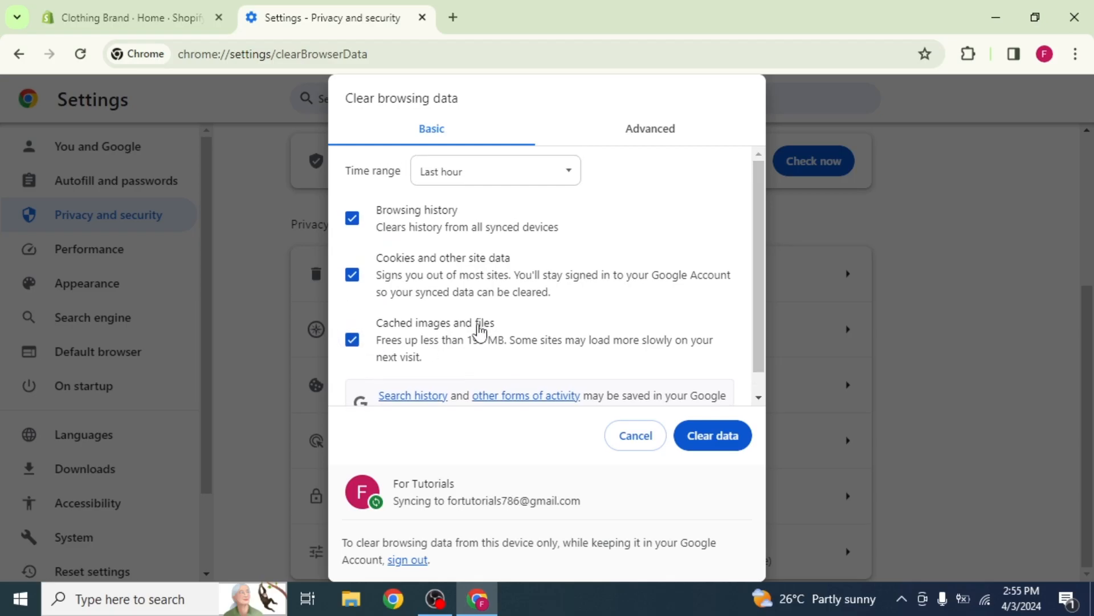
{"action": "left_click", "coordinate": [495, 170]}
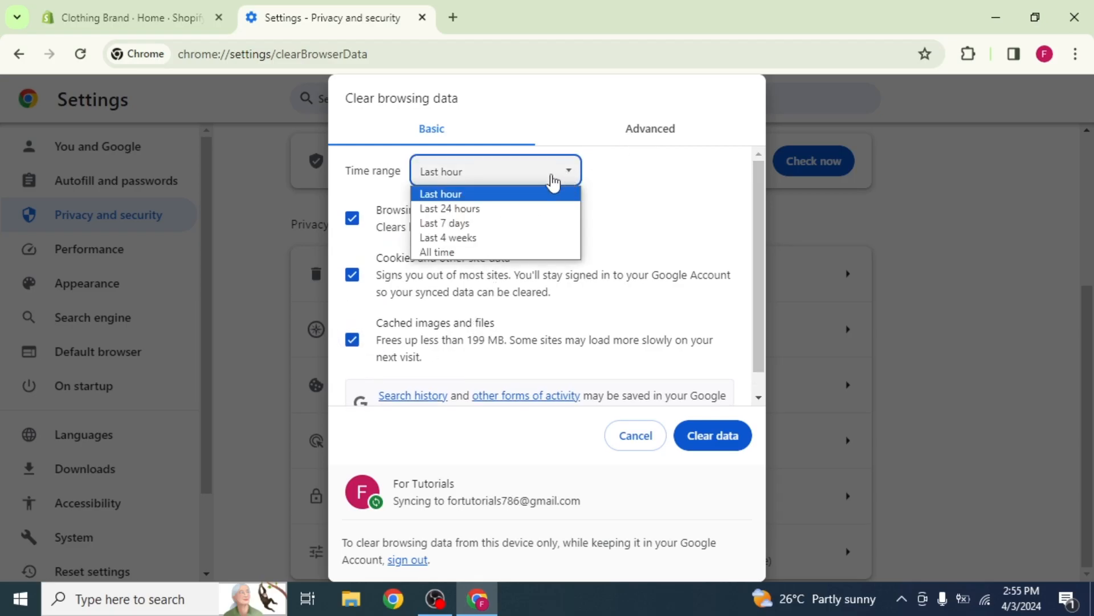
{"action": "left_click", "coordinate": [437, 252]}
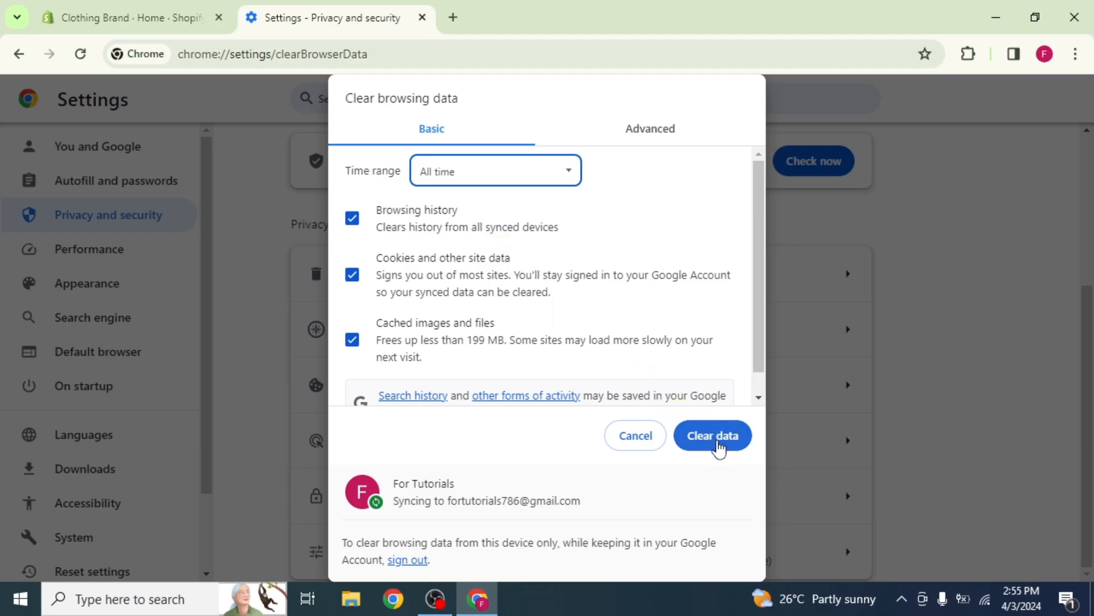
{"action": "left_click", "coordinate": [712, 435]}
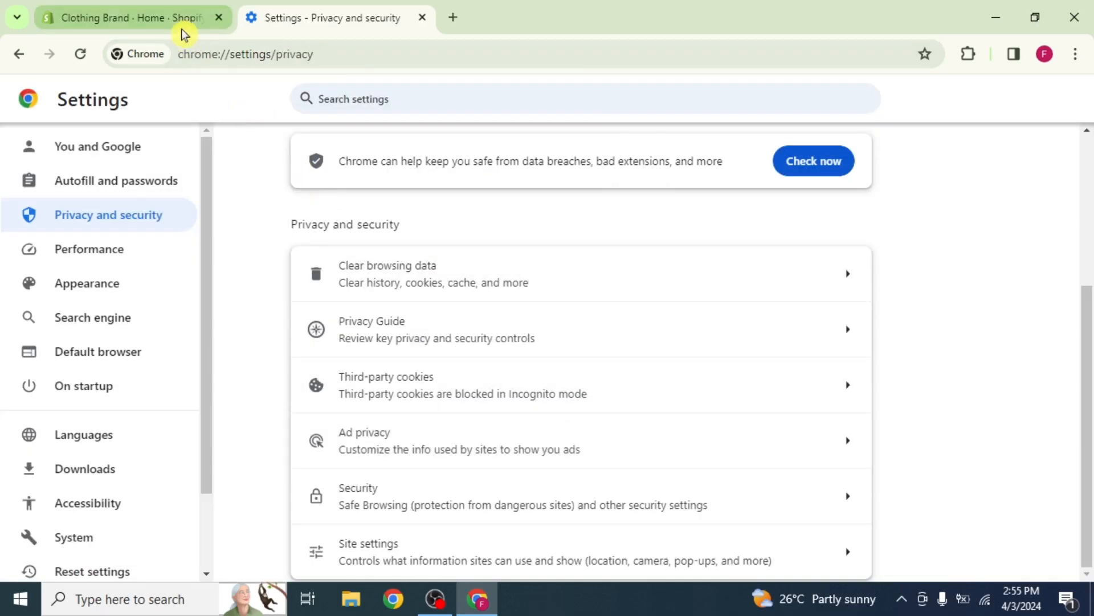
{"action": "left_click", "coordinate": [422, 18]}
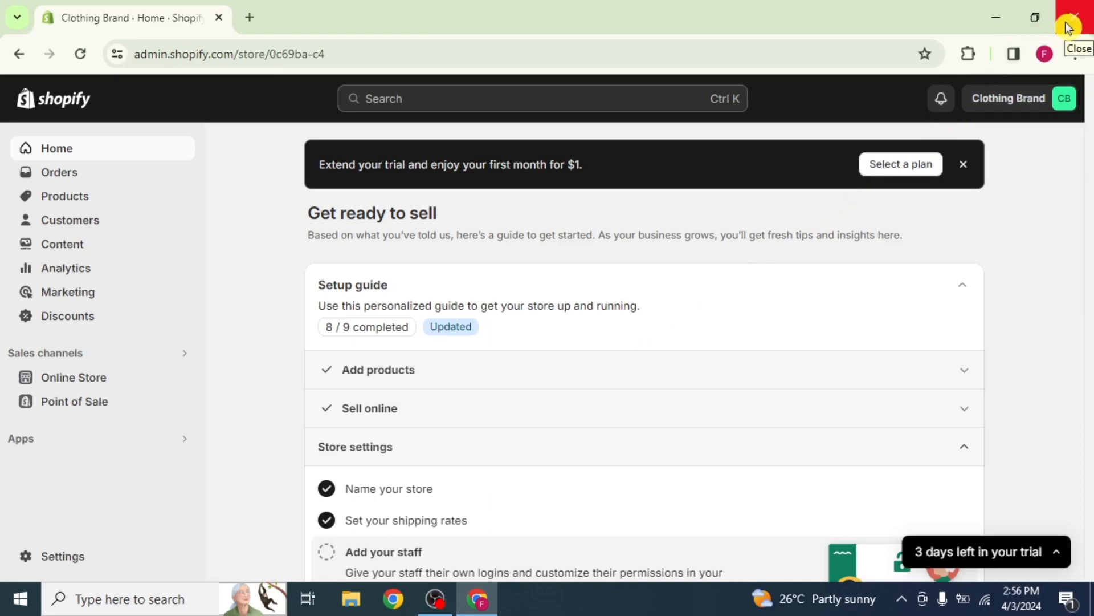
{"action": "mouse_move", "coordinate": [990, 50]}
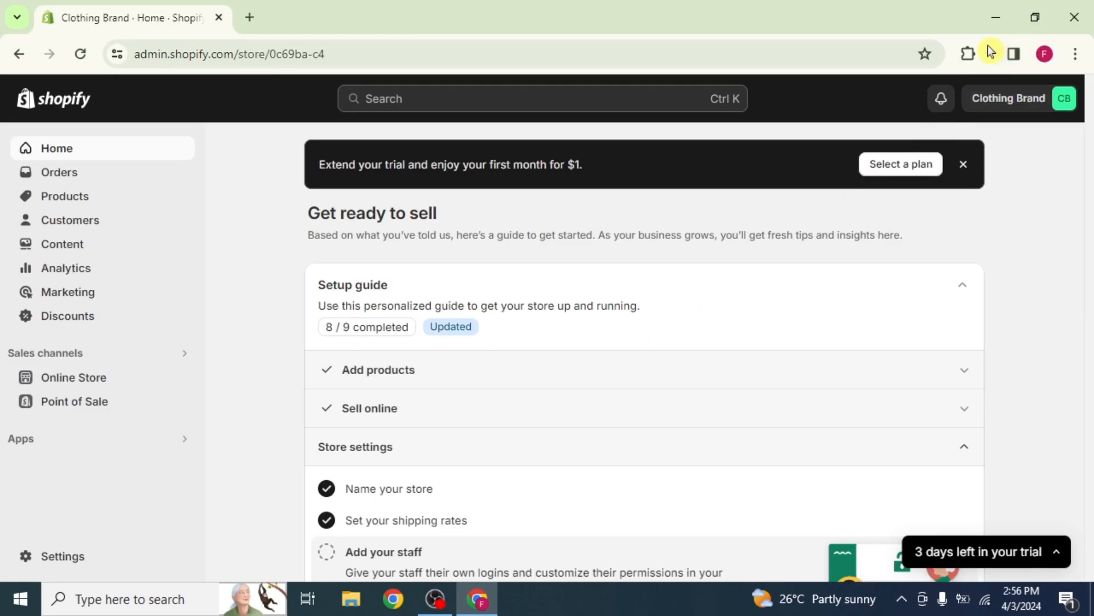